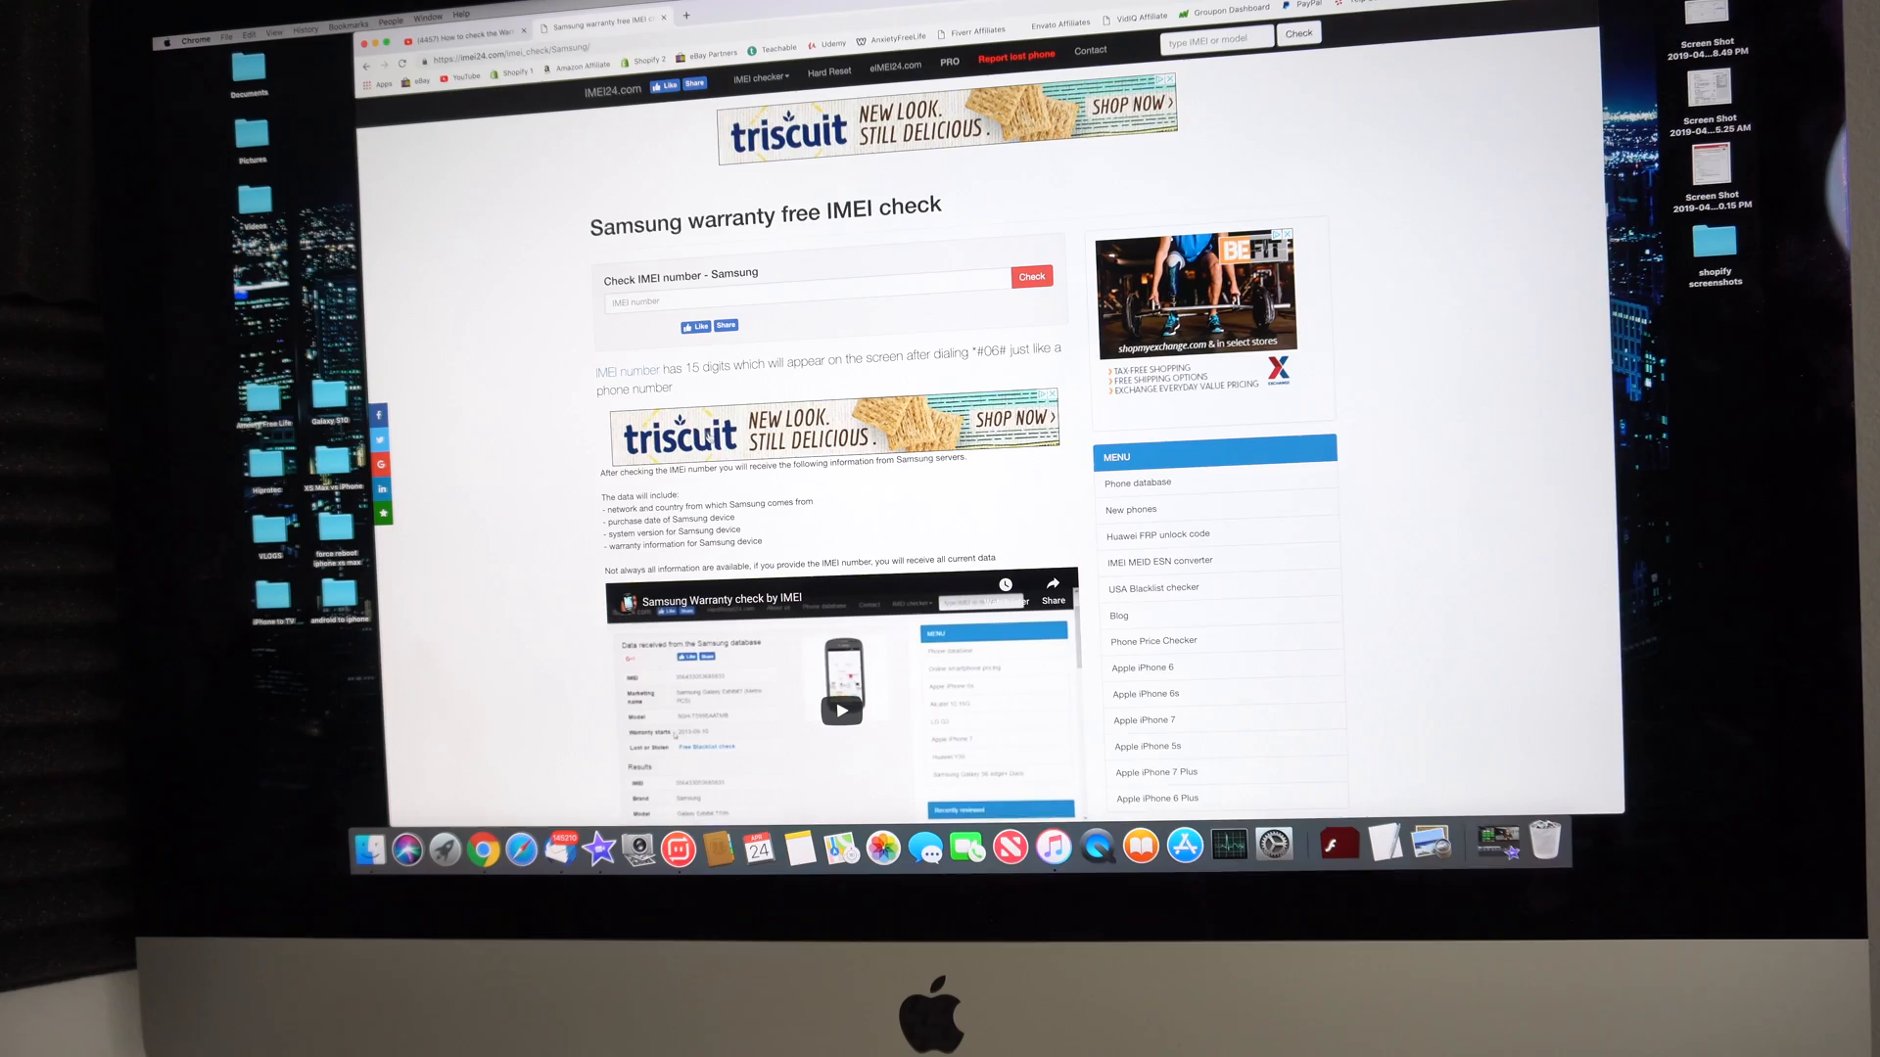
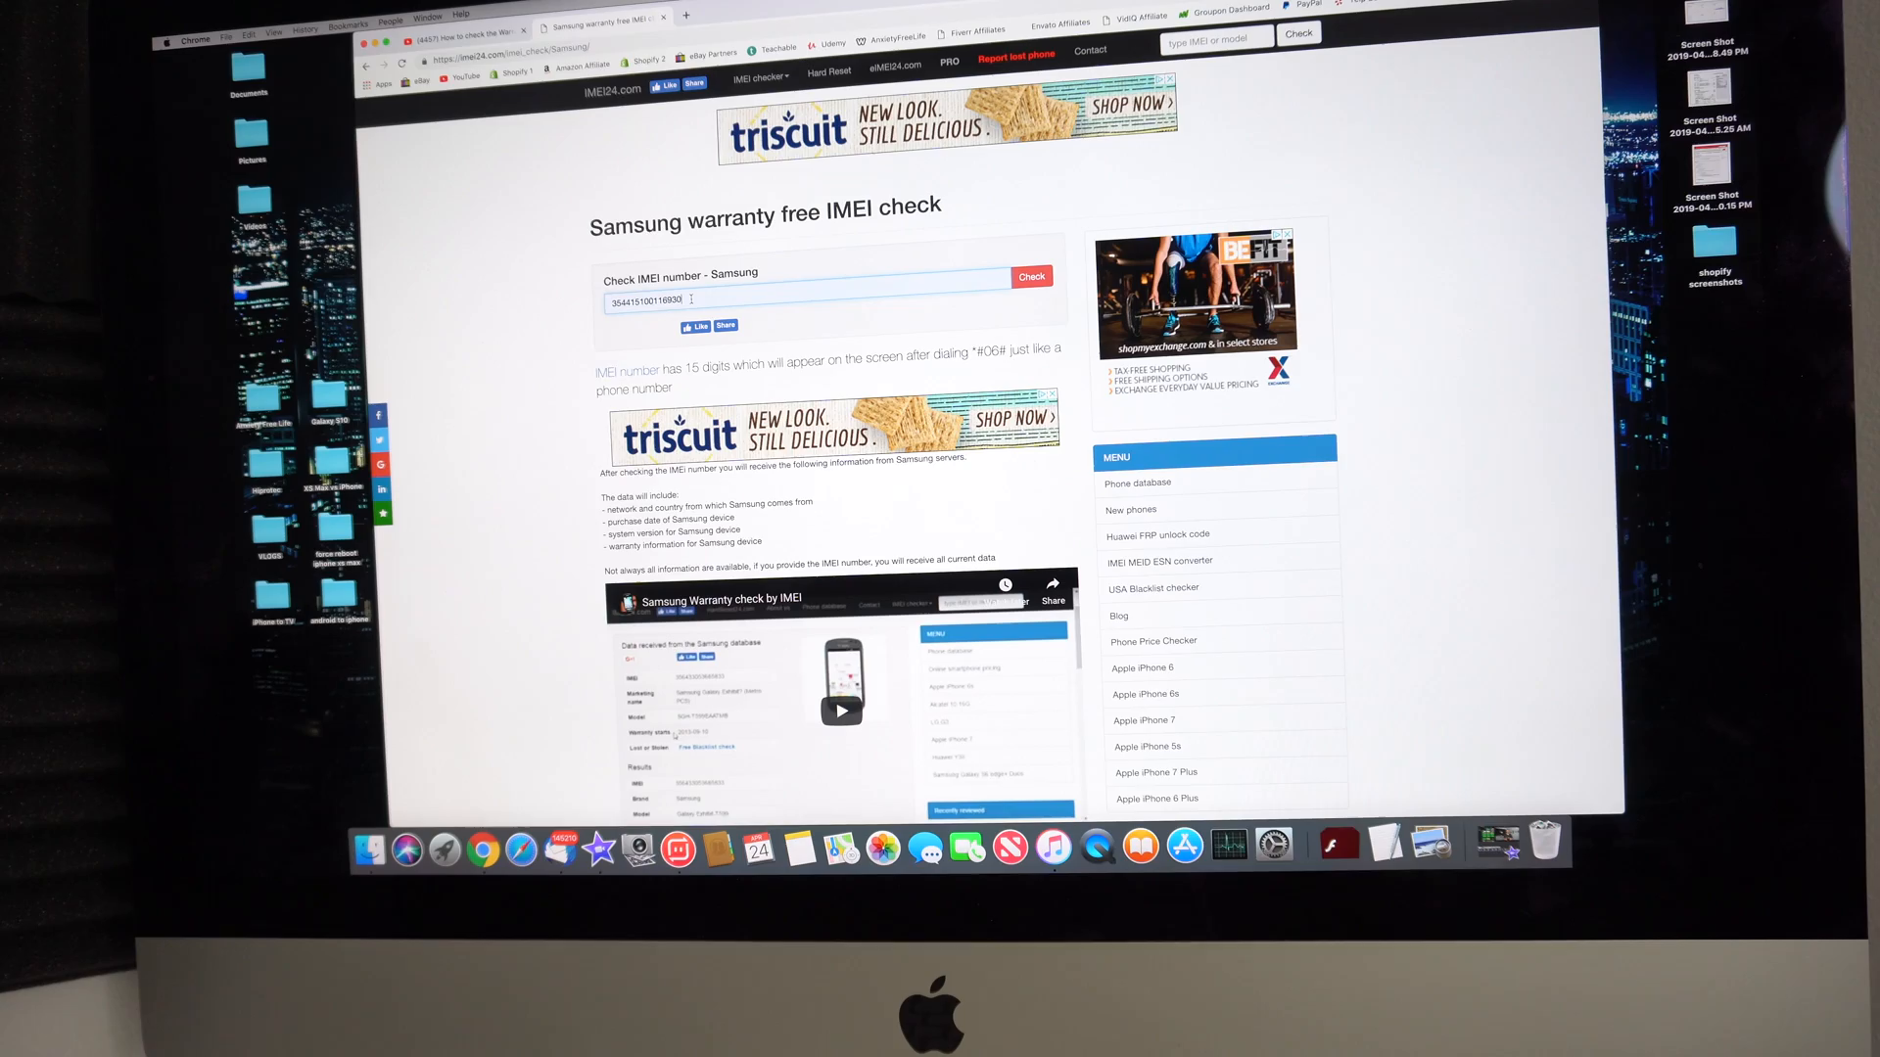
Submit the IMEI check and pass the reCAPTCHA 'I'm not a robot' verification to reach the results.
{"action": "left_click", "coordinate": [1030, 276]}
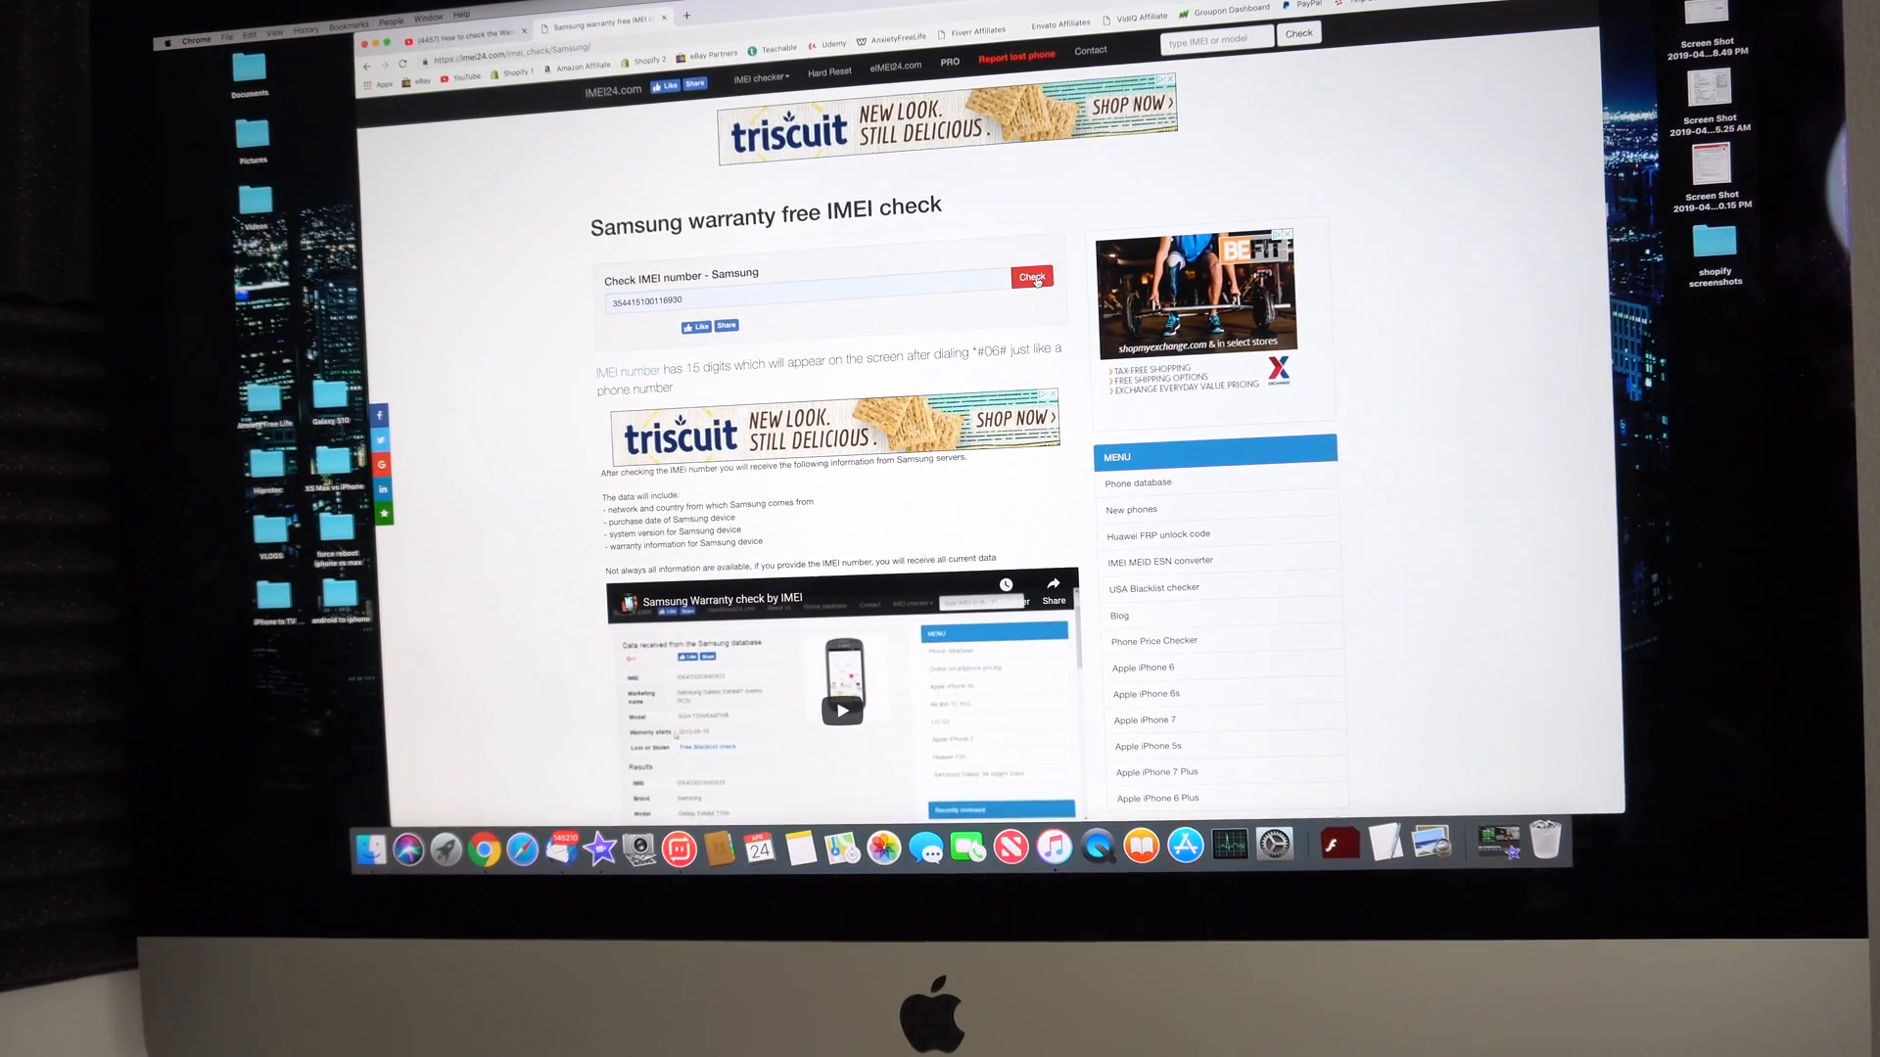
{"action": "left_click", "coordinate": [1032, 276]}
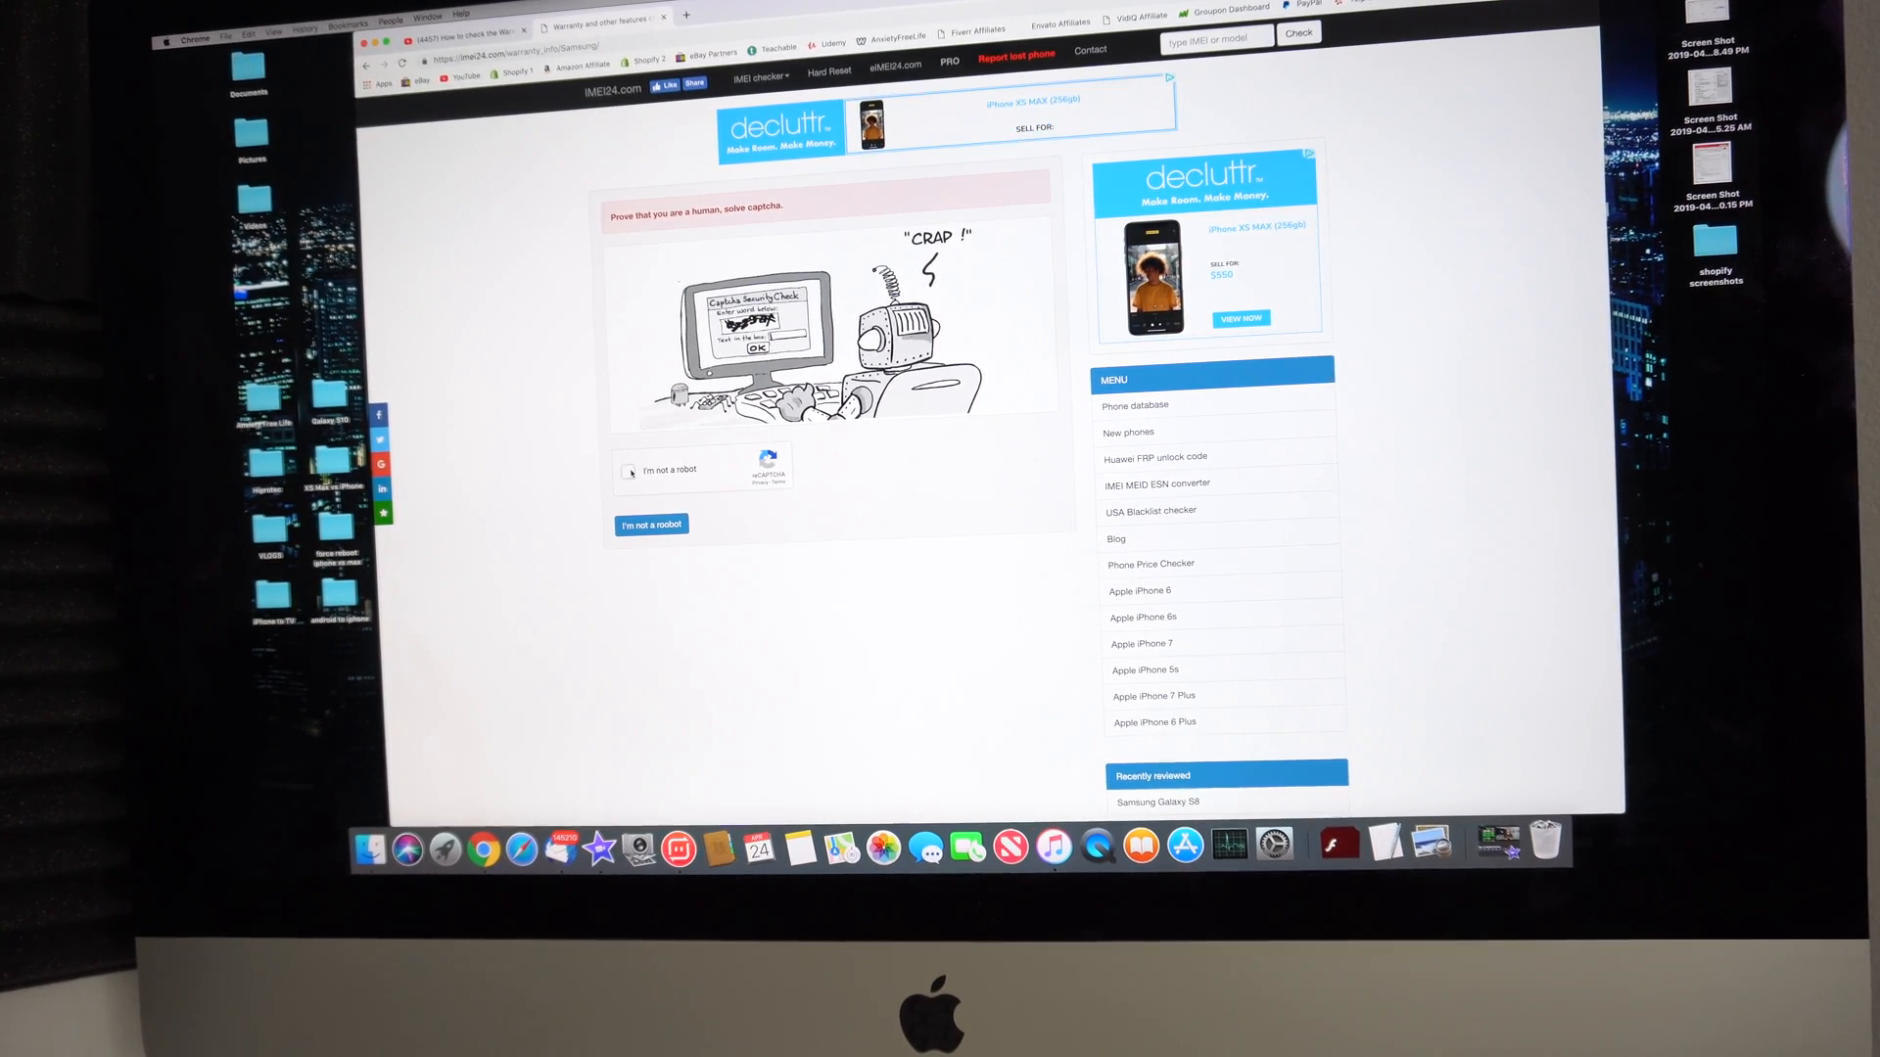
{"action": "left_click", "coordinate": [633, 470]}
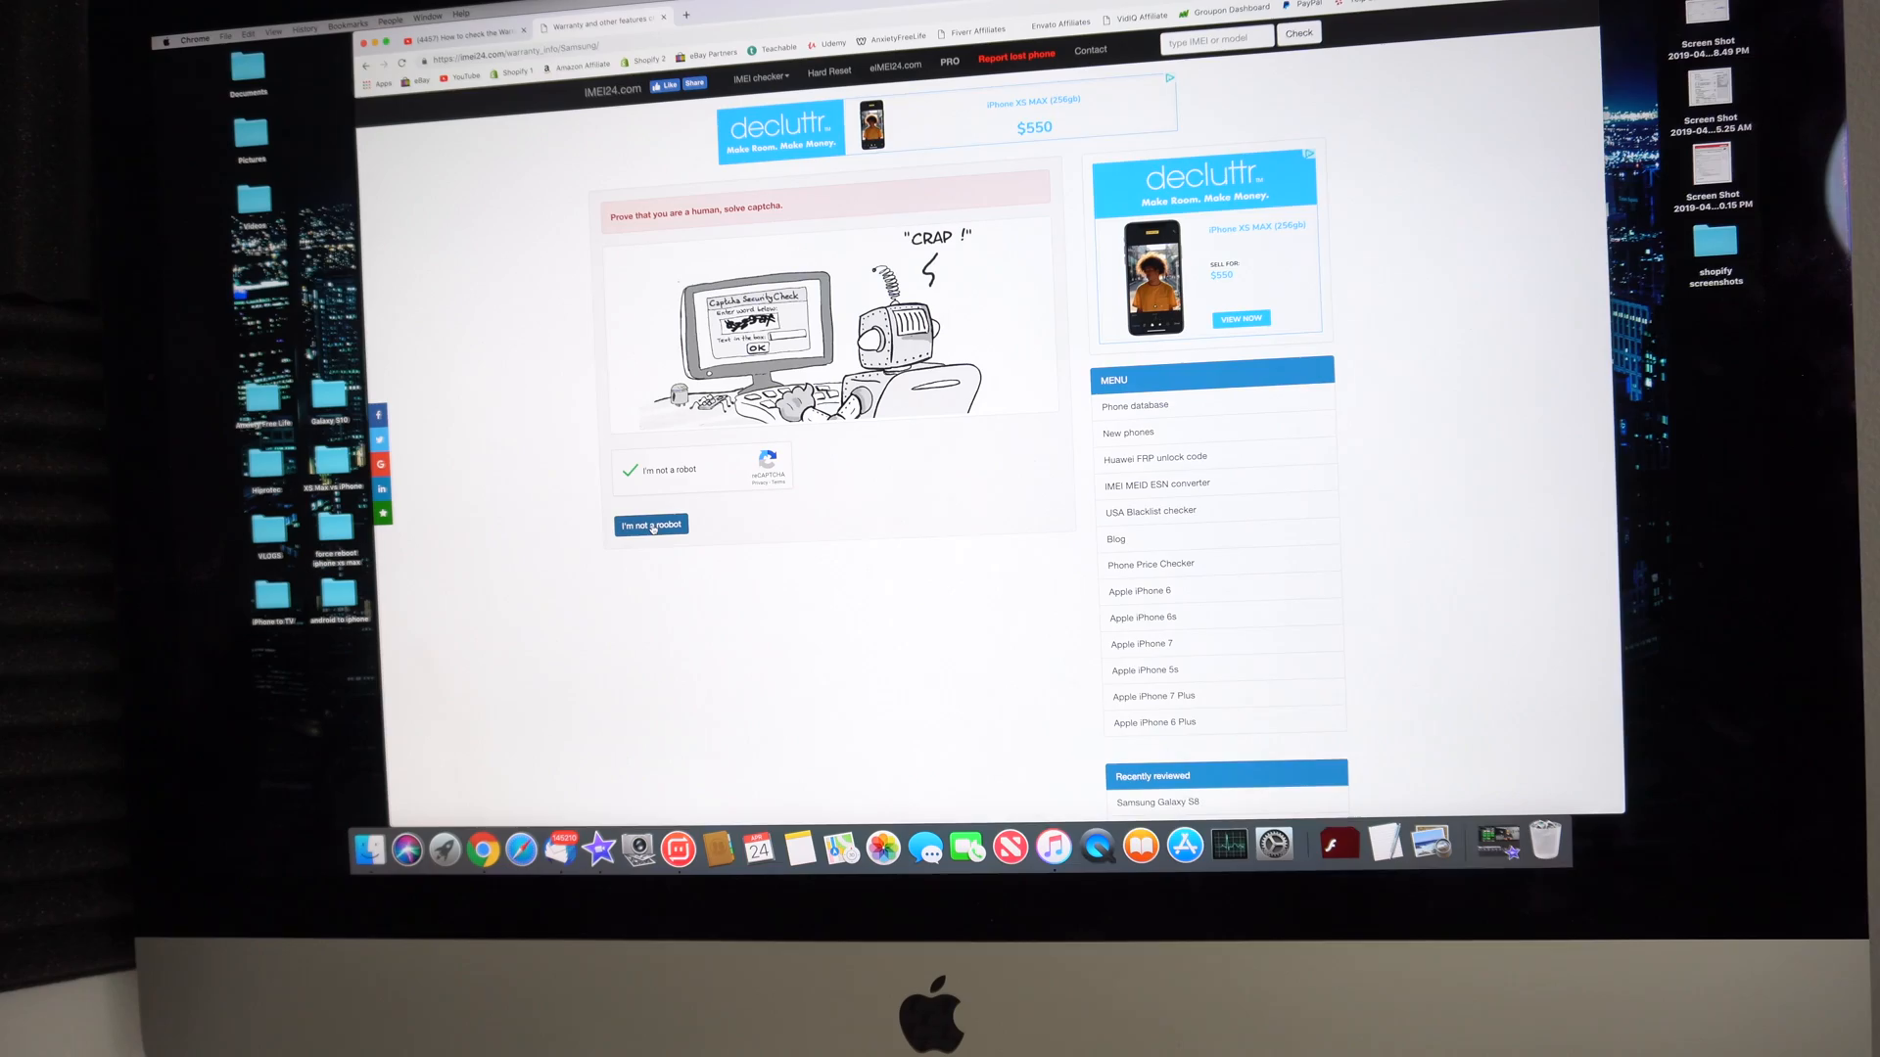
{"action": "left_click", "coordinate": [650, 525]}
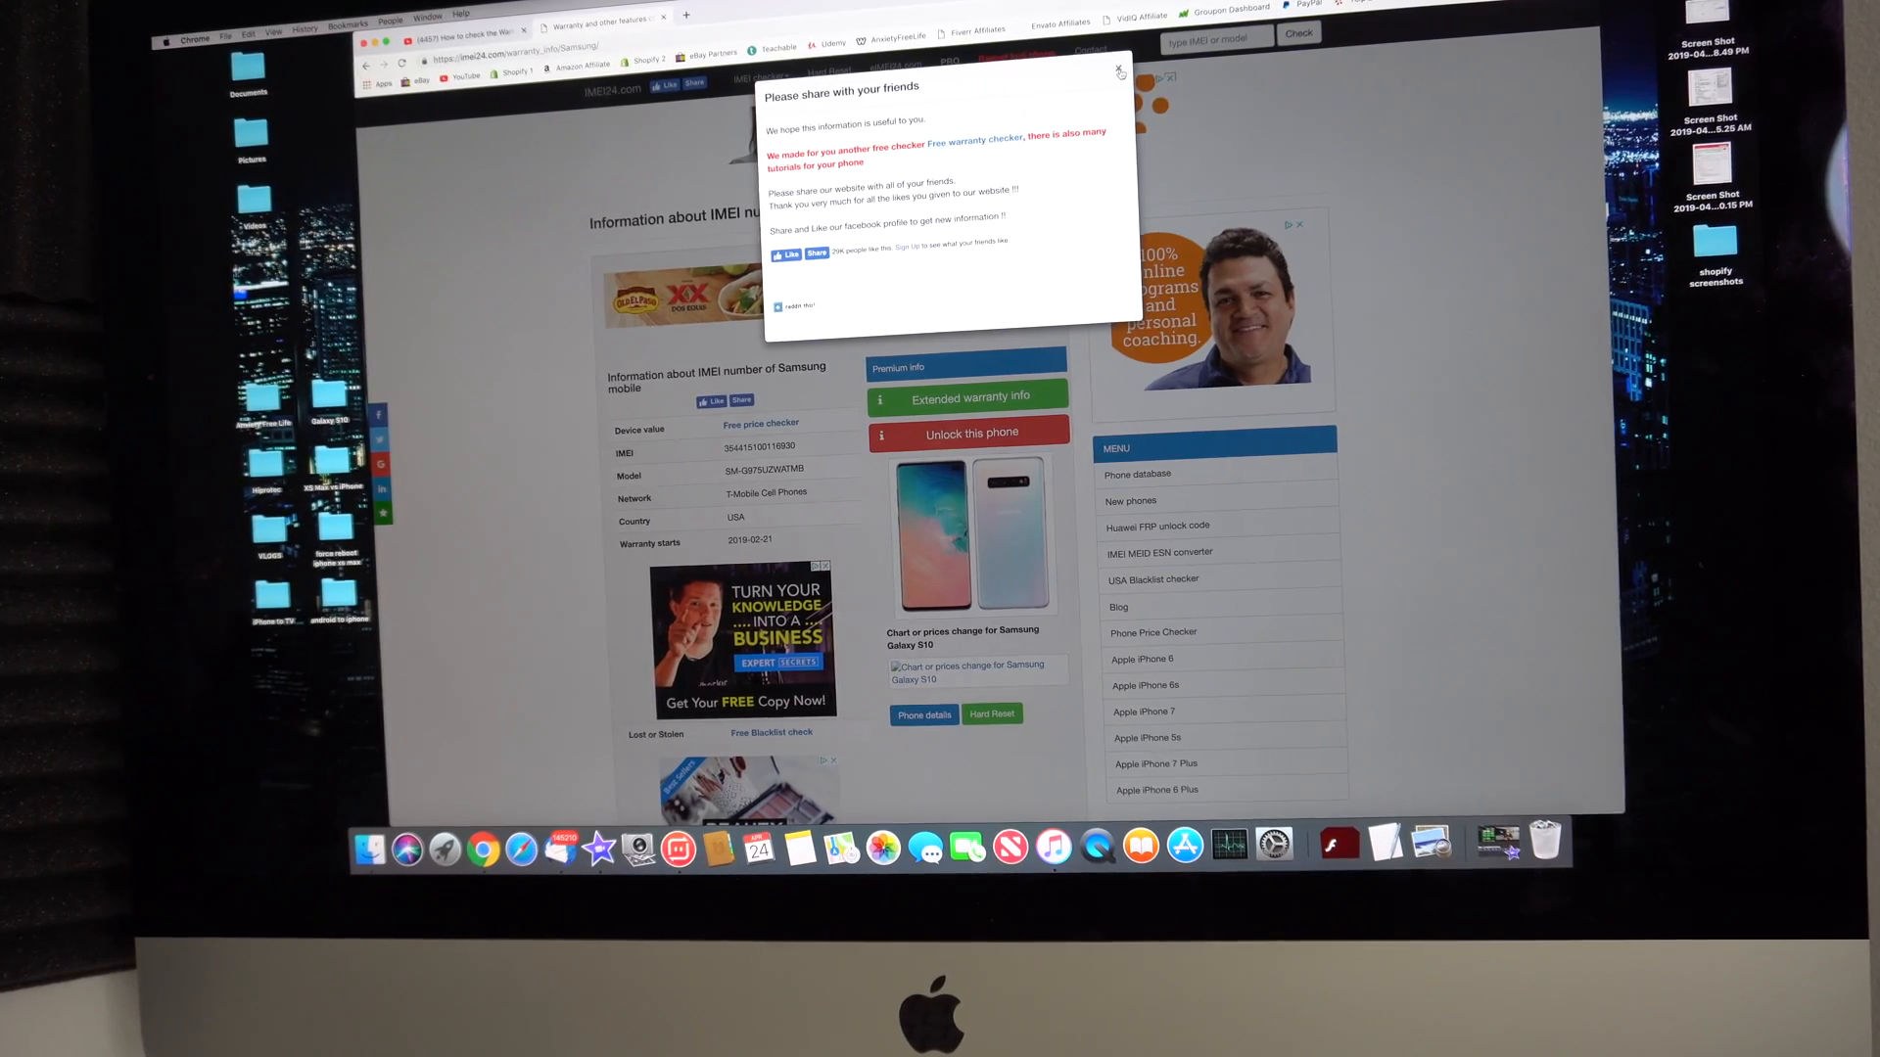
Close the 'Please share with your friends' popup to reveal the Galaxy S10 warranty results.
{"action": "left_click", "coordinate": [1118, 72]}
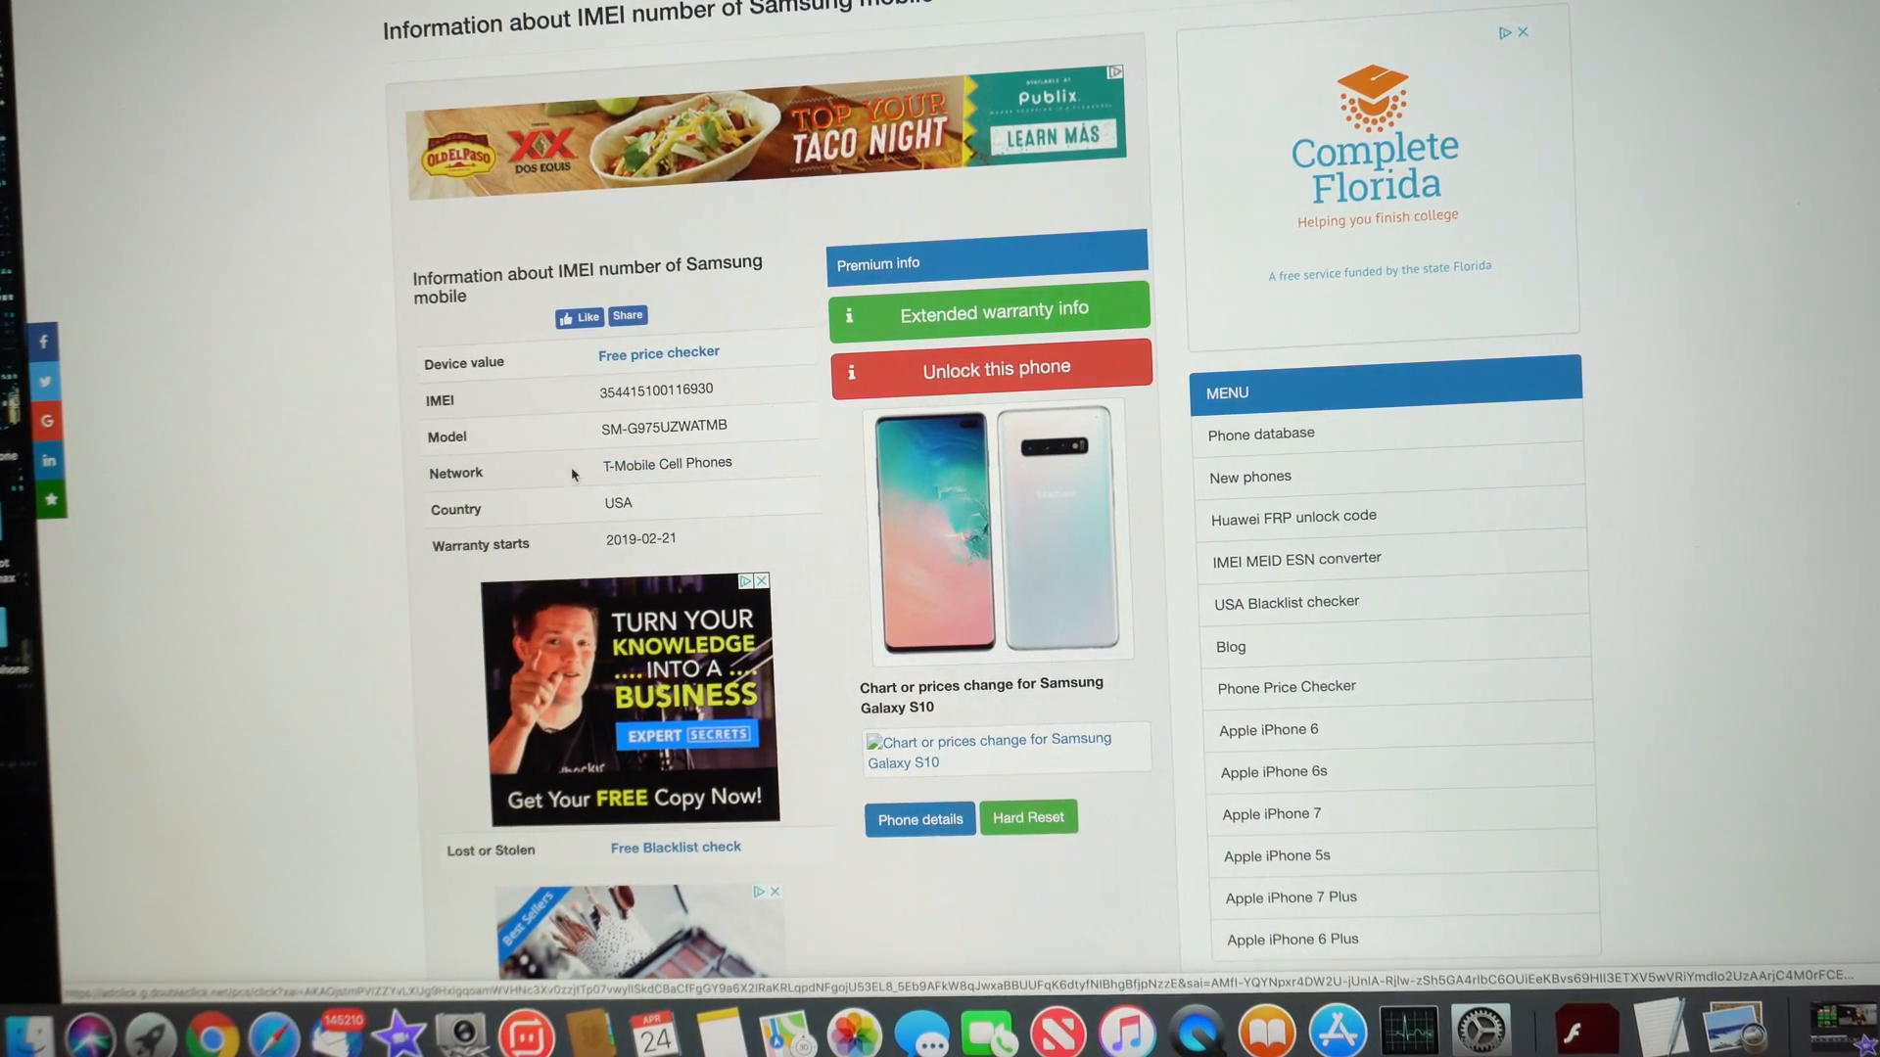
{"action": "mouse_move", "coordinate": [646, 480]}
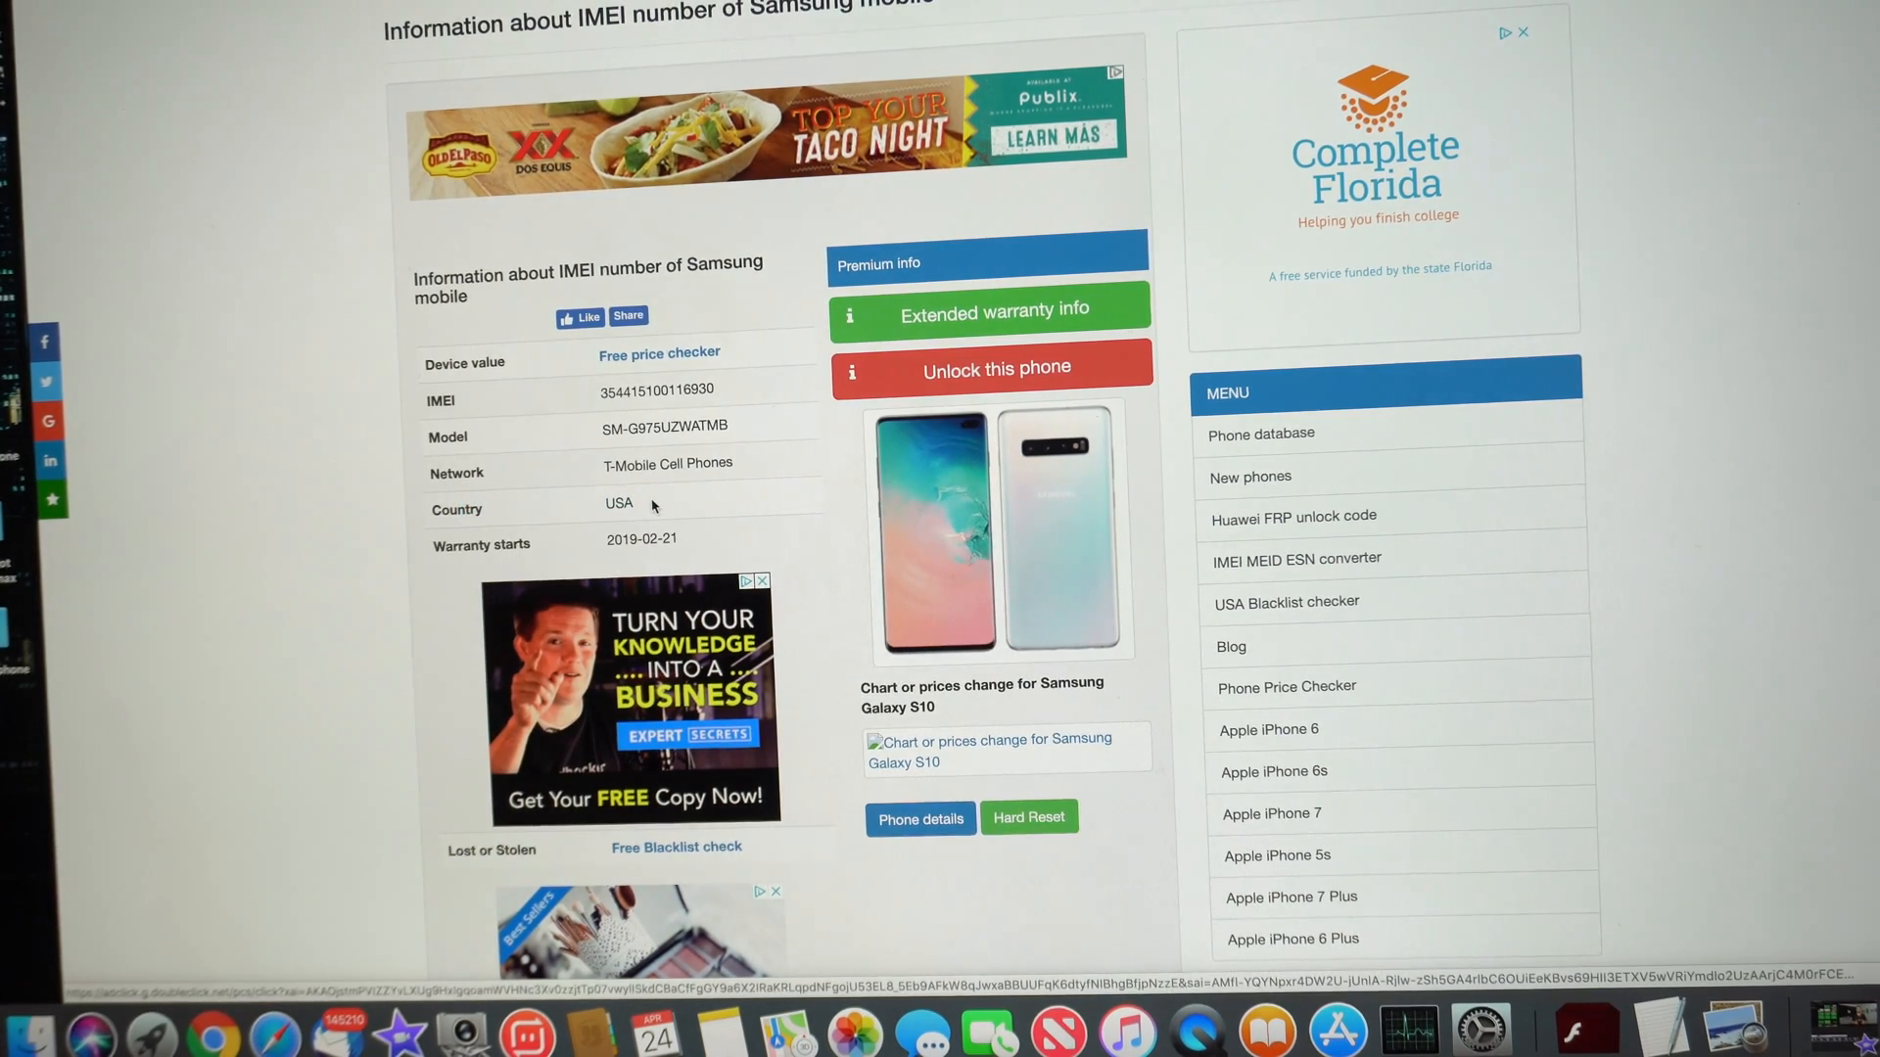
{"action": "mouse_move", "coordinate": [555, 546]}
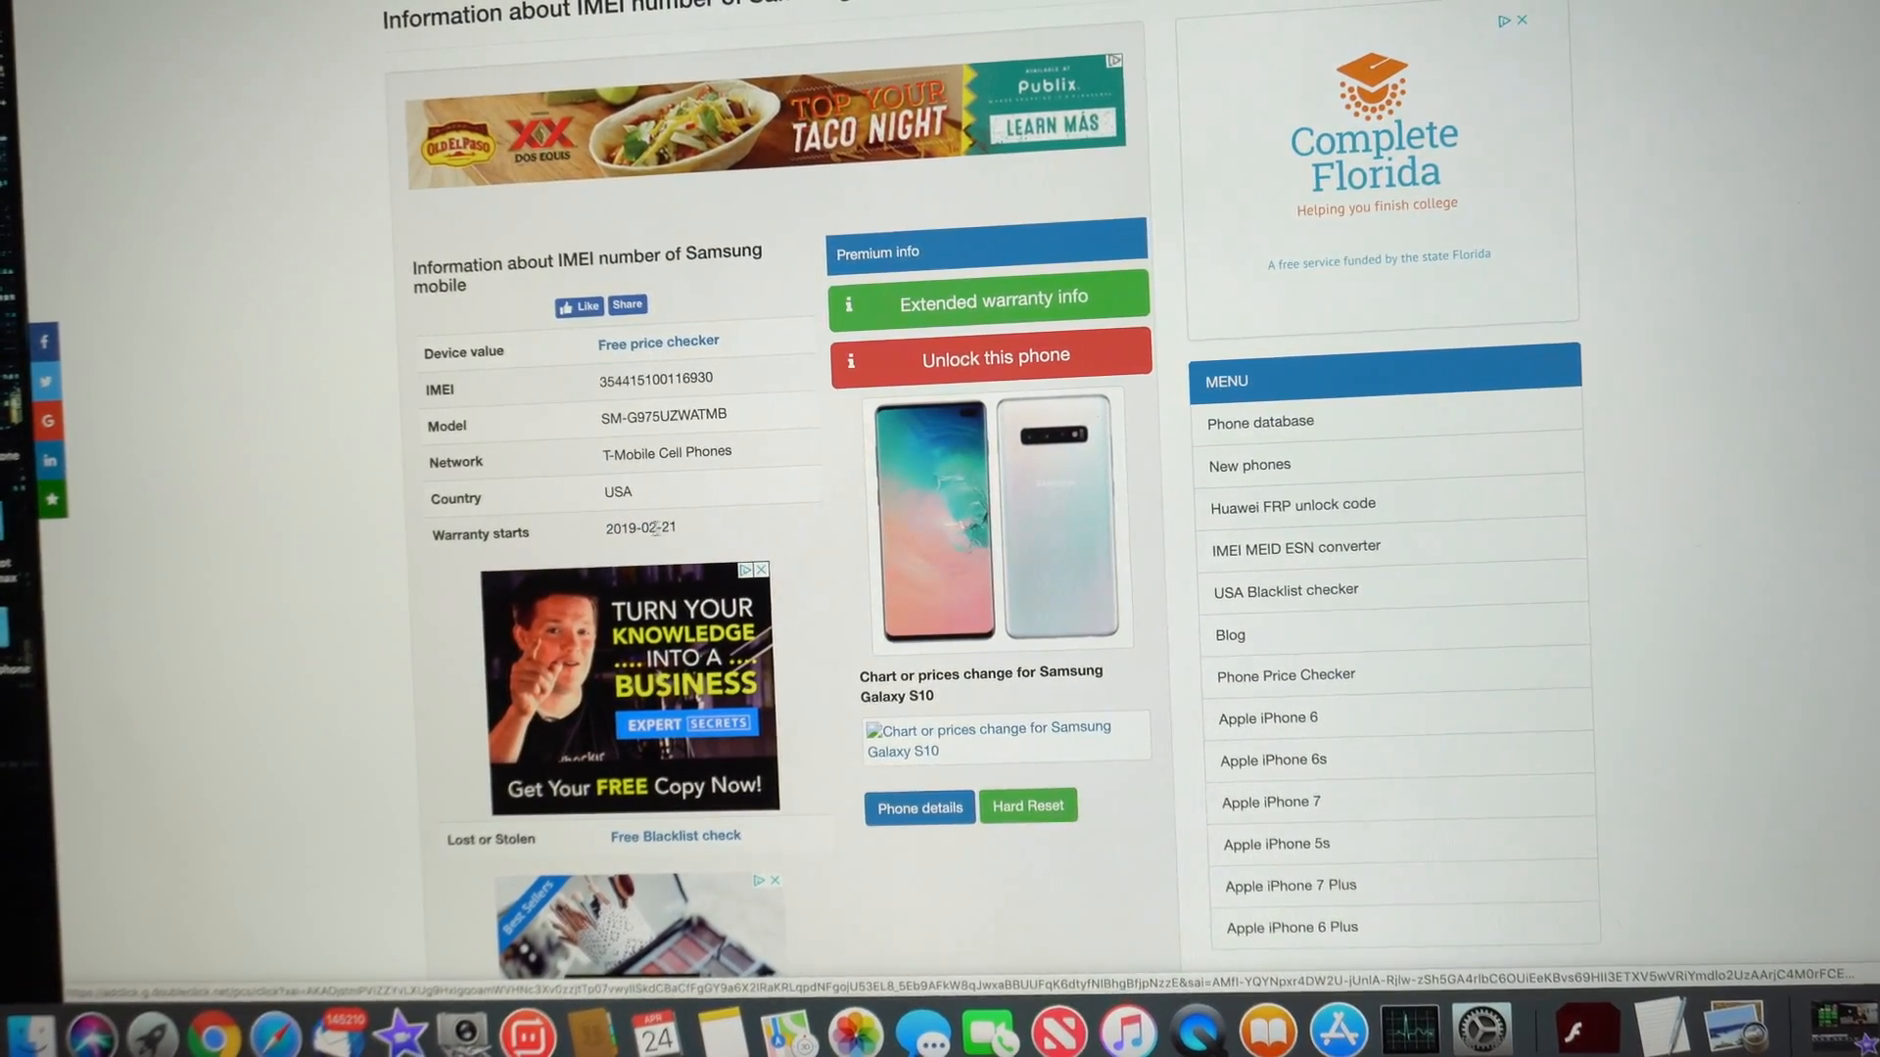
{"action": "mouse_move", "coordinate": [717, 530]}
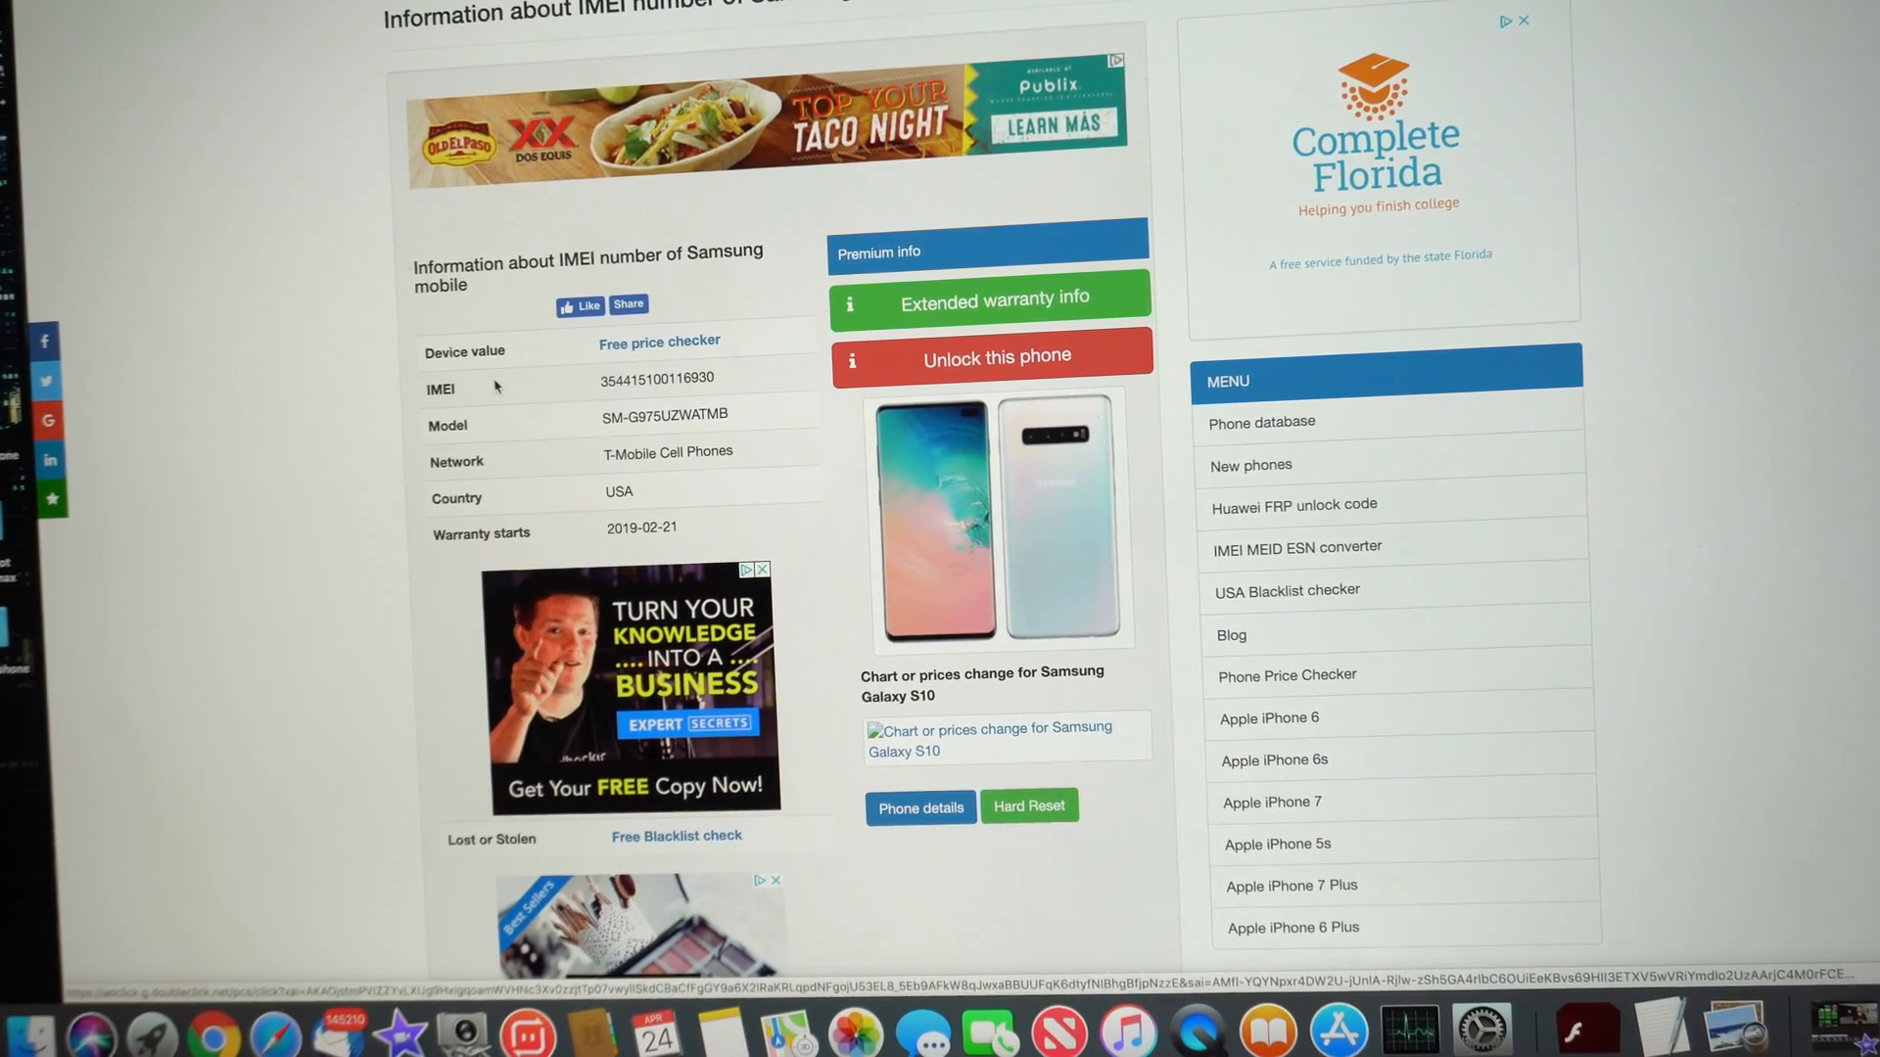
{"action": "mouse_move", "coordinate": [701, 521]}
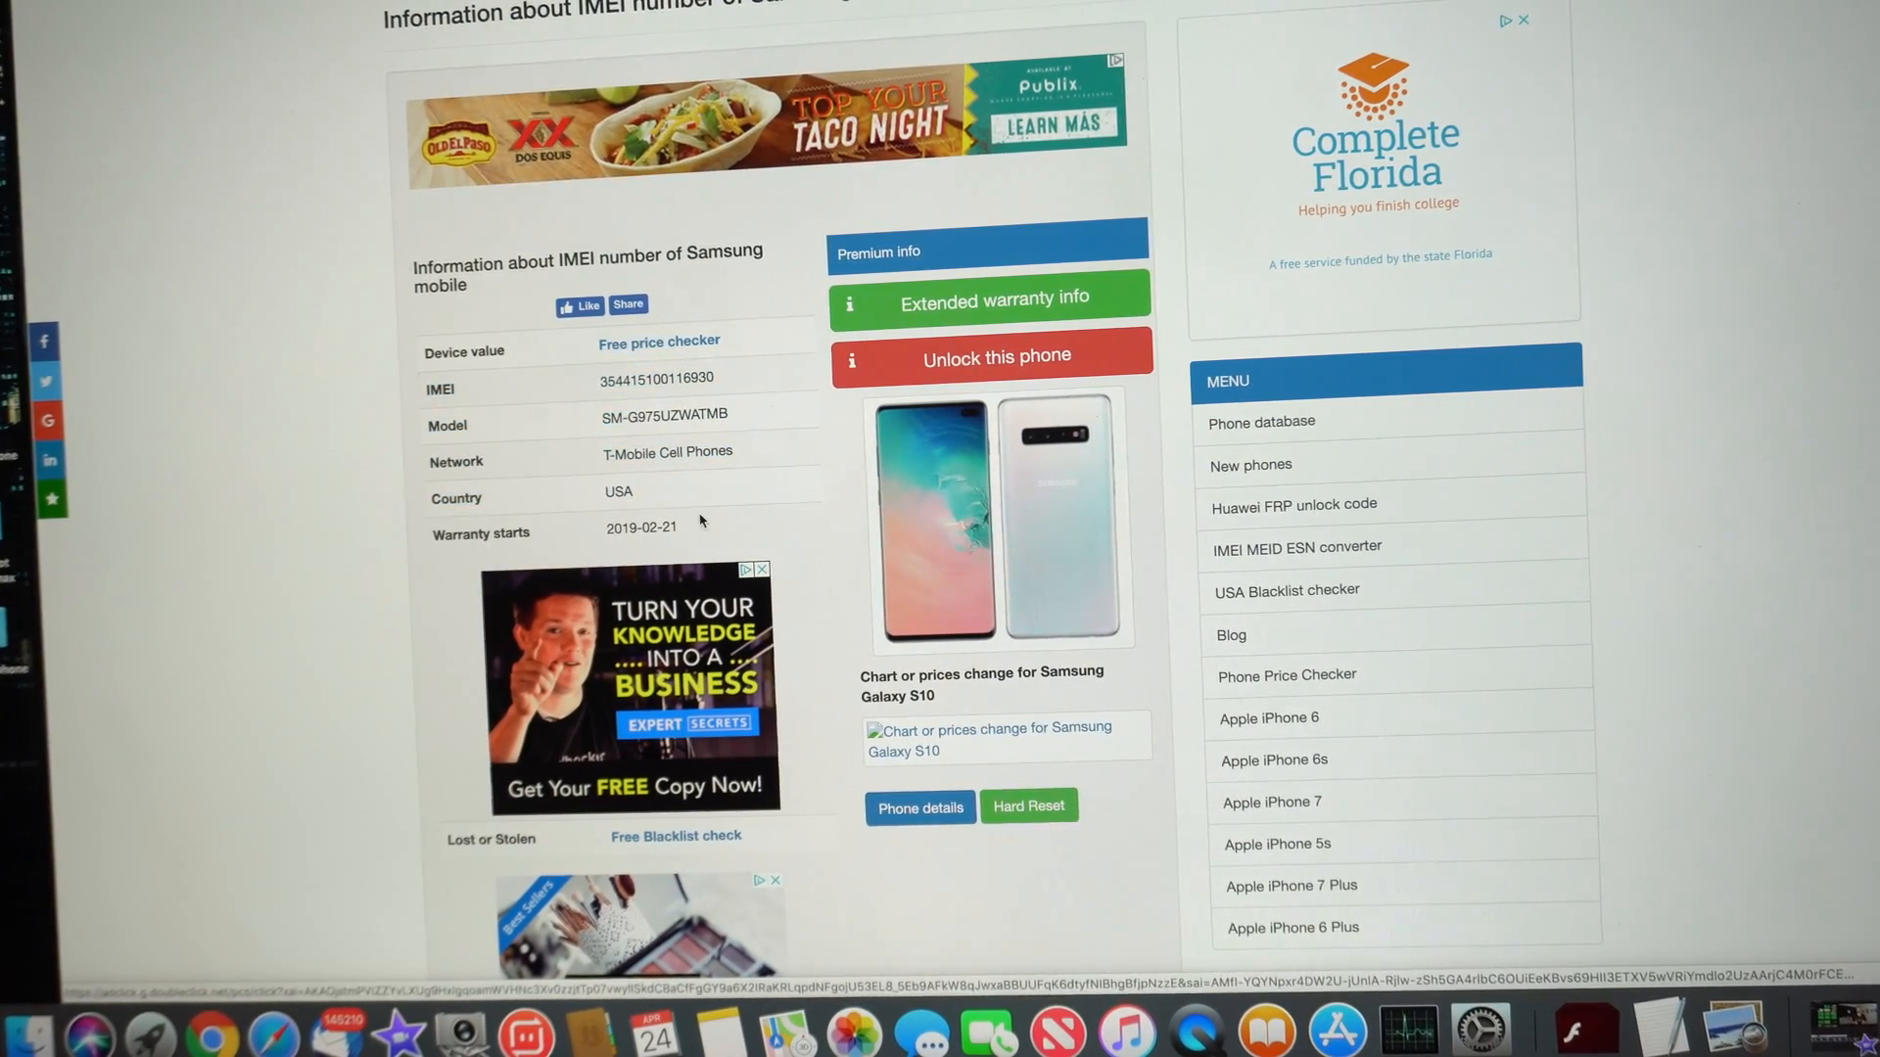